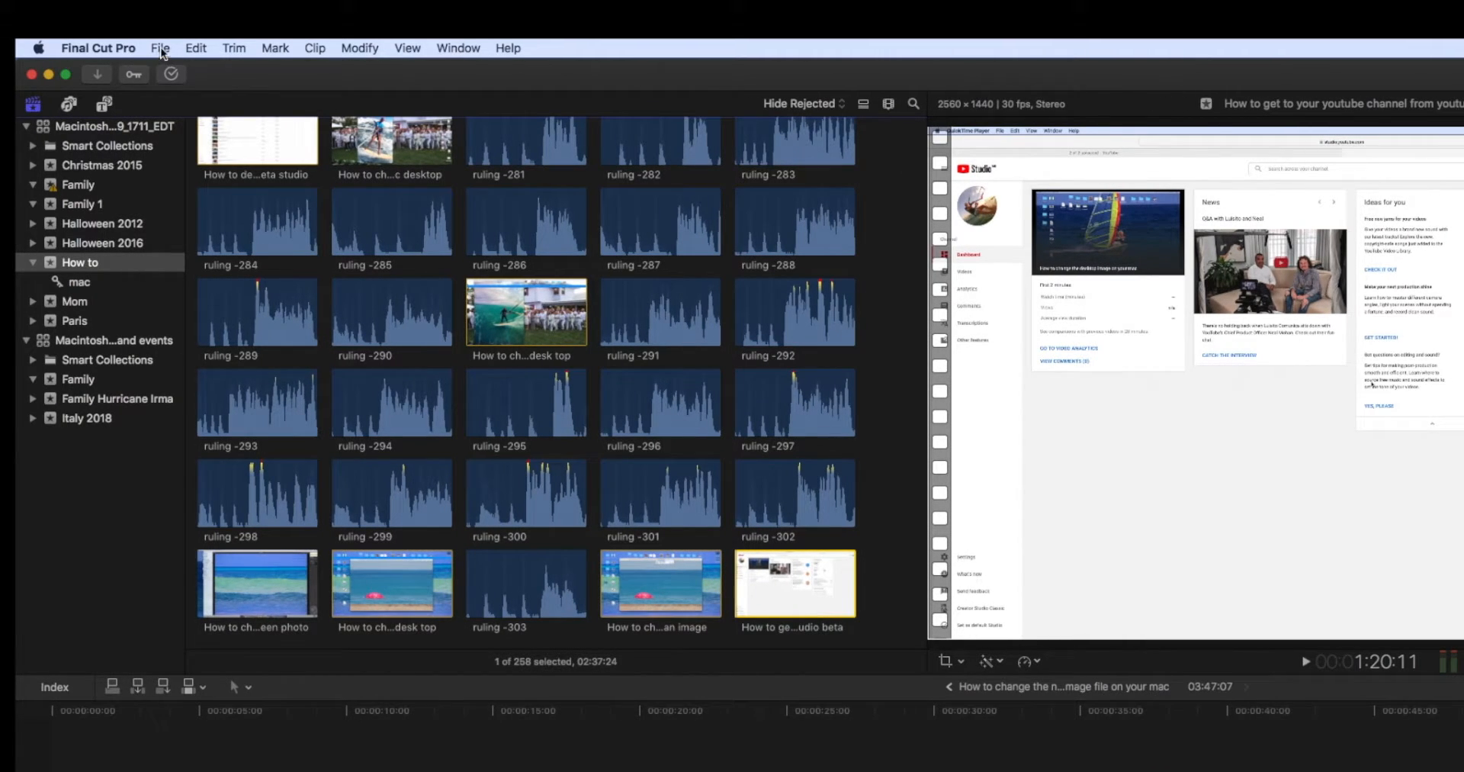
Reveal the File > New choices for creating a project, event or library
left_click(160, 48)
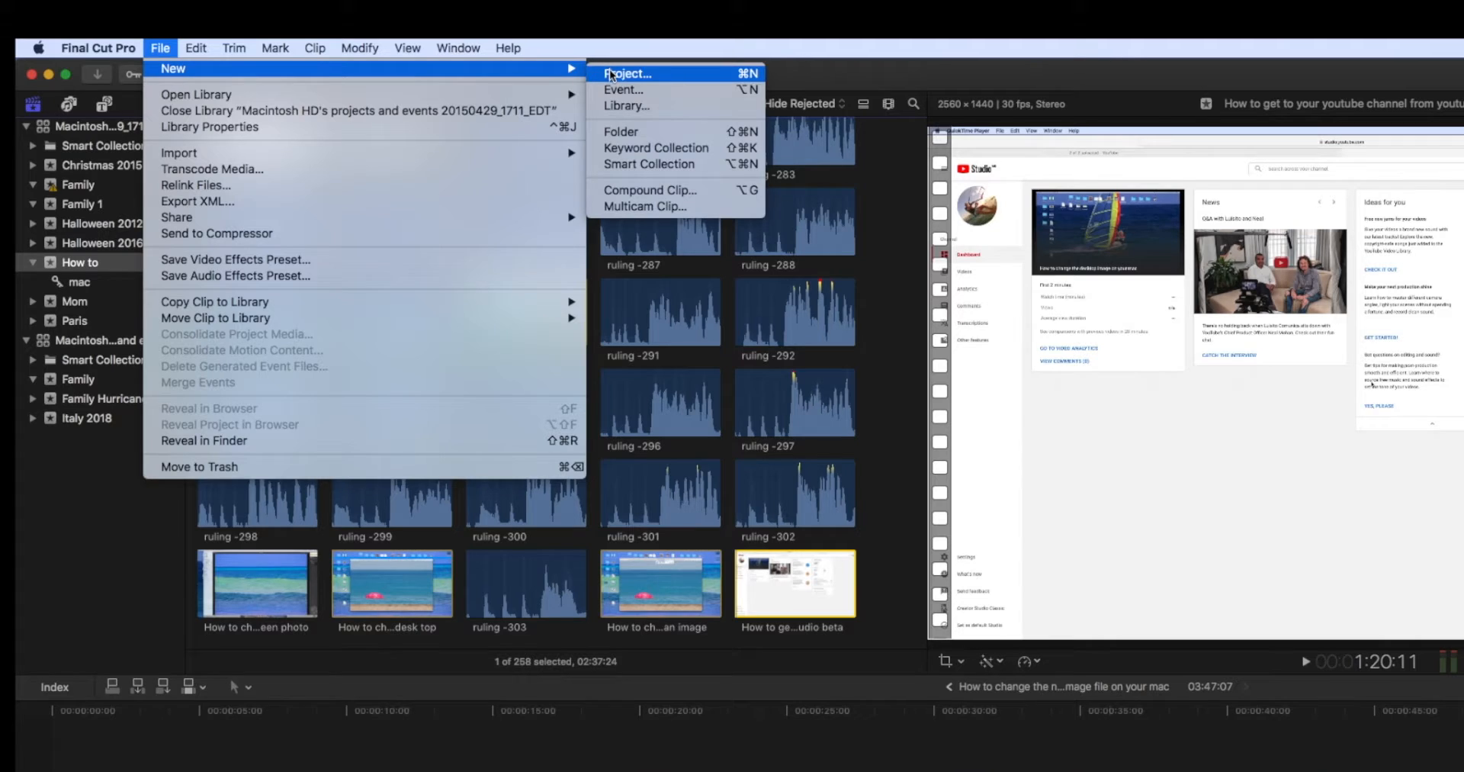
Create a project in the How to event named about changing a QuickTime recording's aspect ratio
left_click(629, 73)
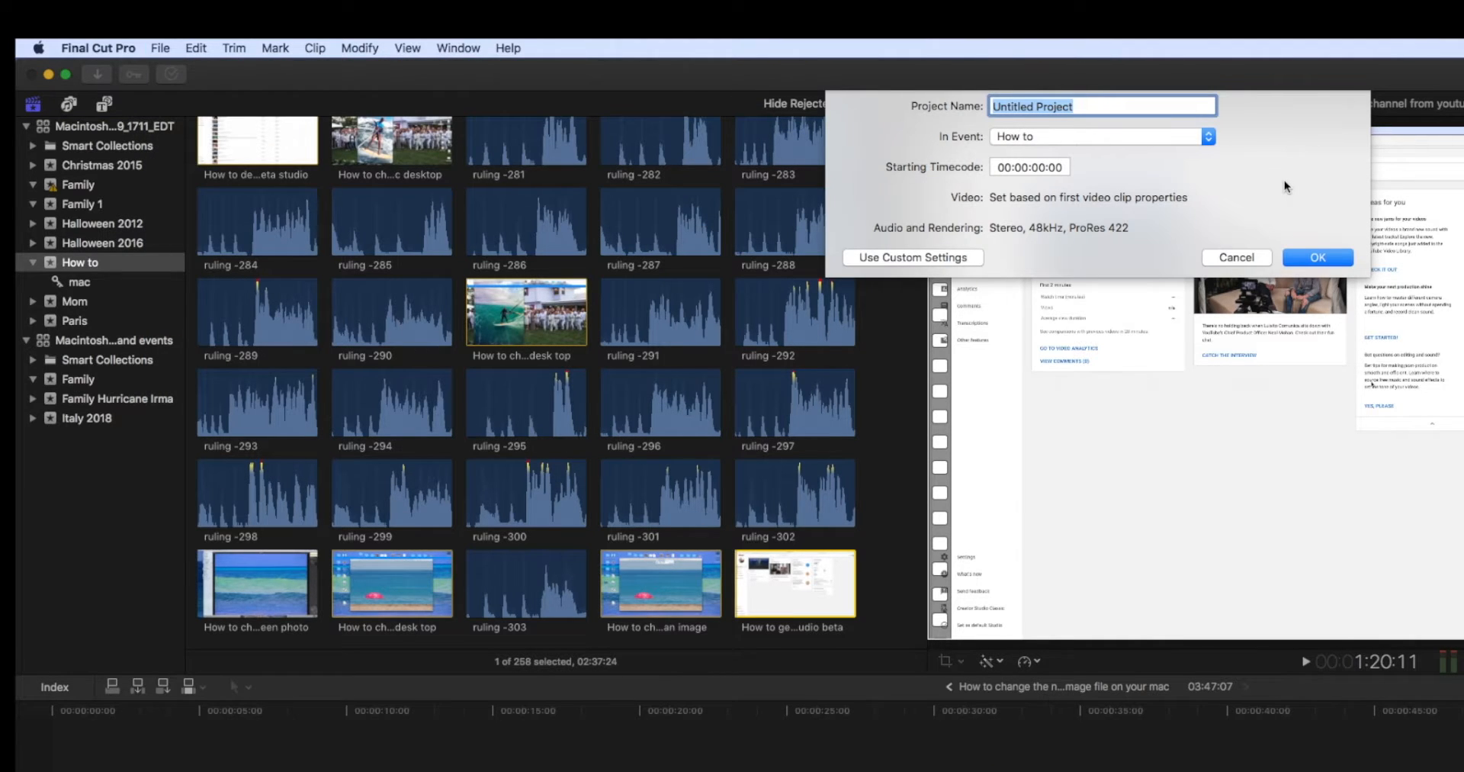
type("How")
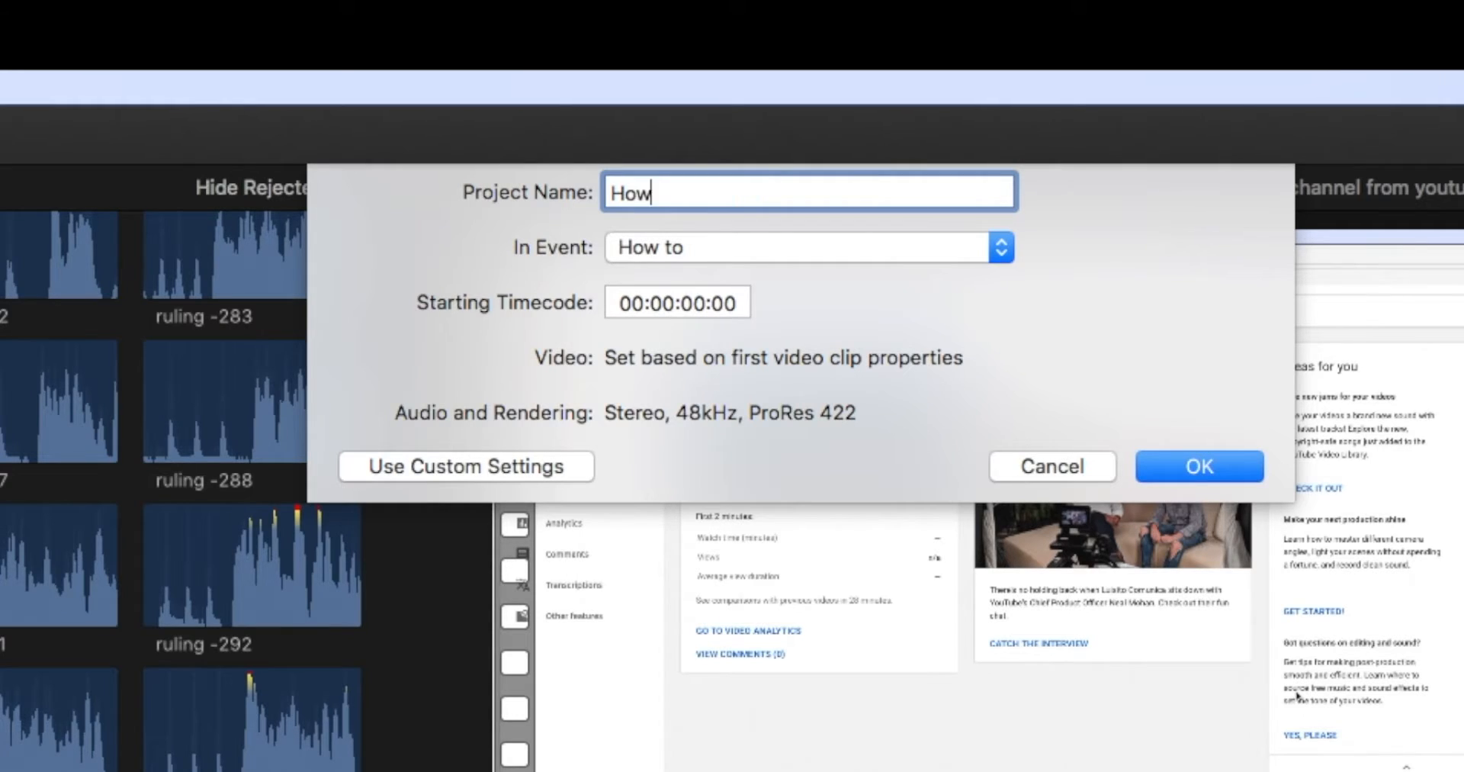
type("to change")
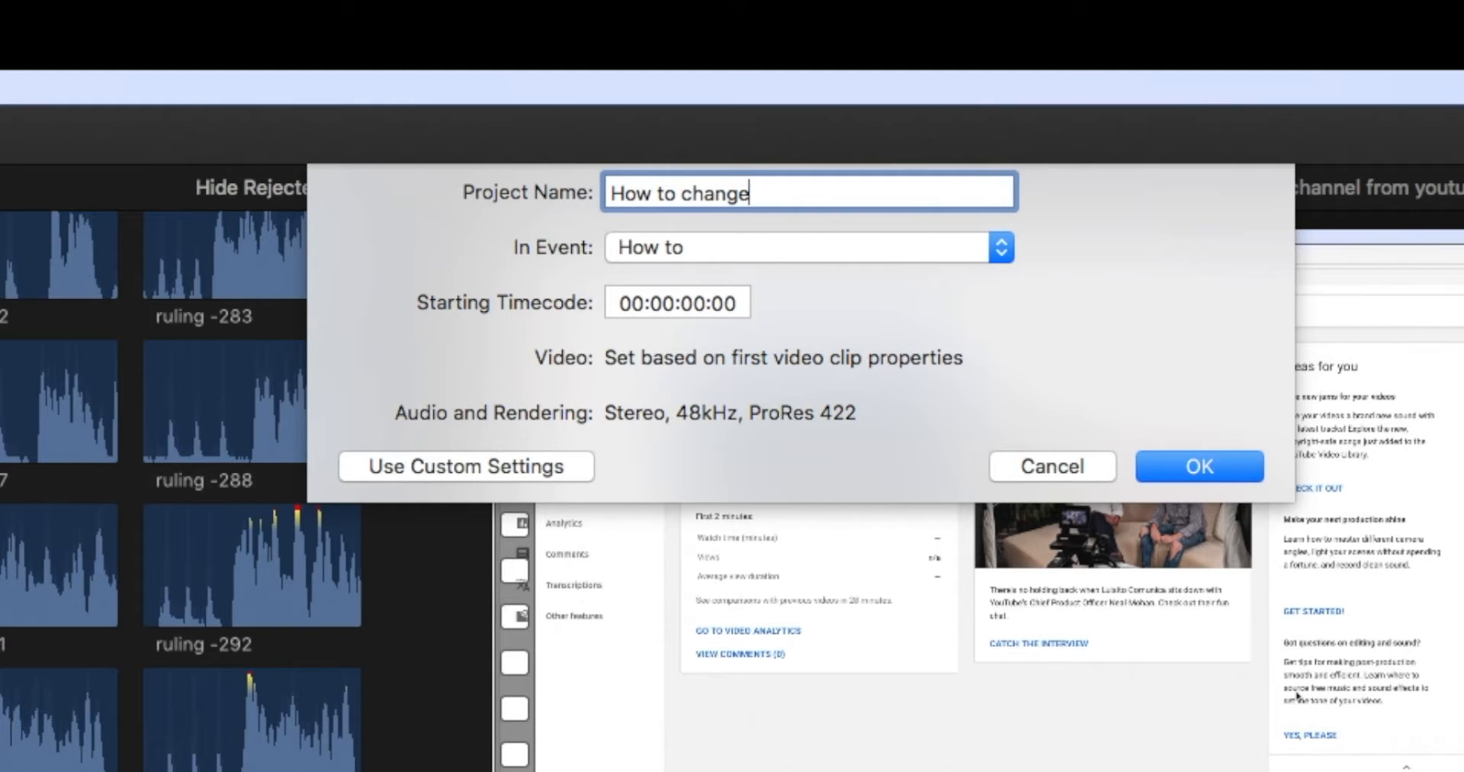
type("the asp")
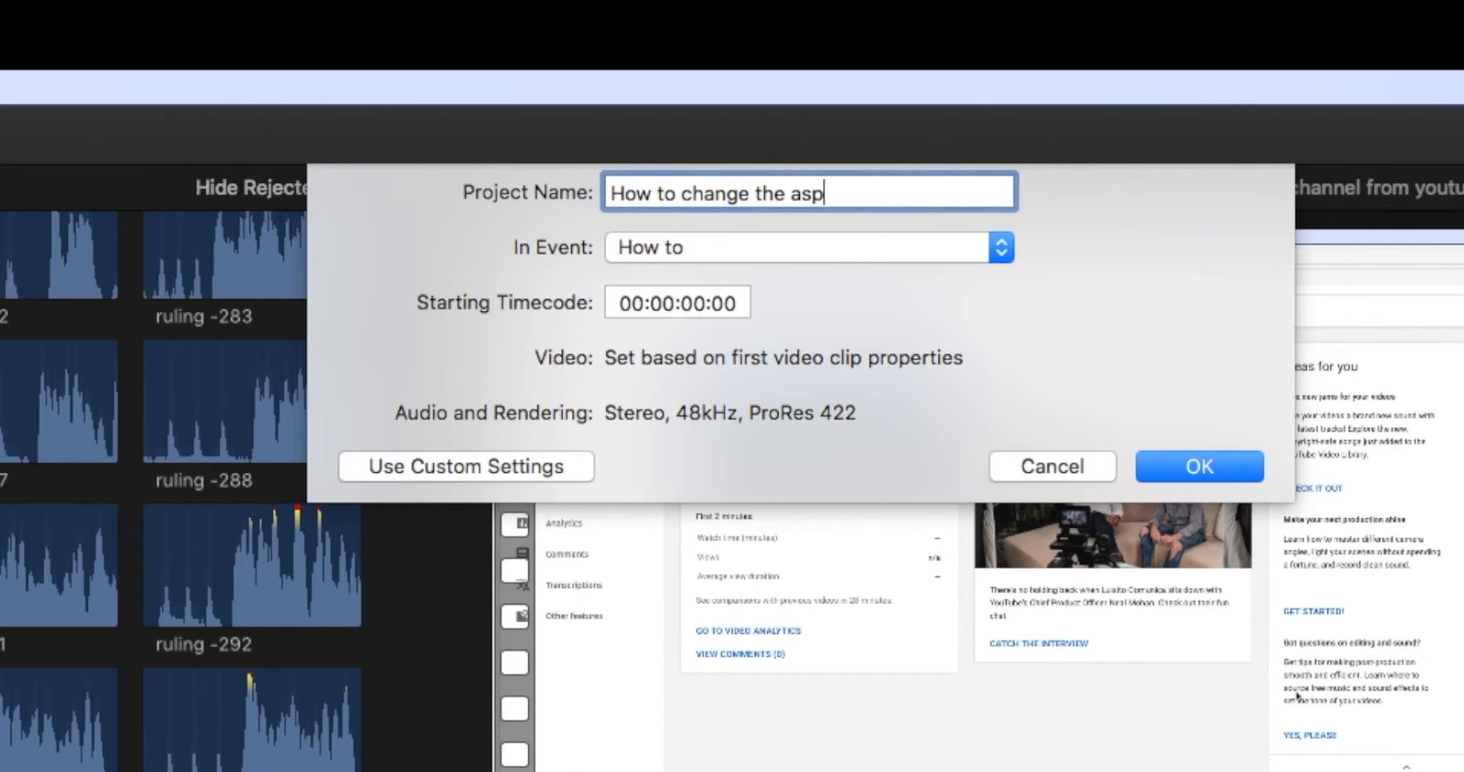
type("ic ratio o")
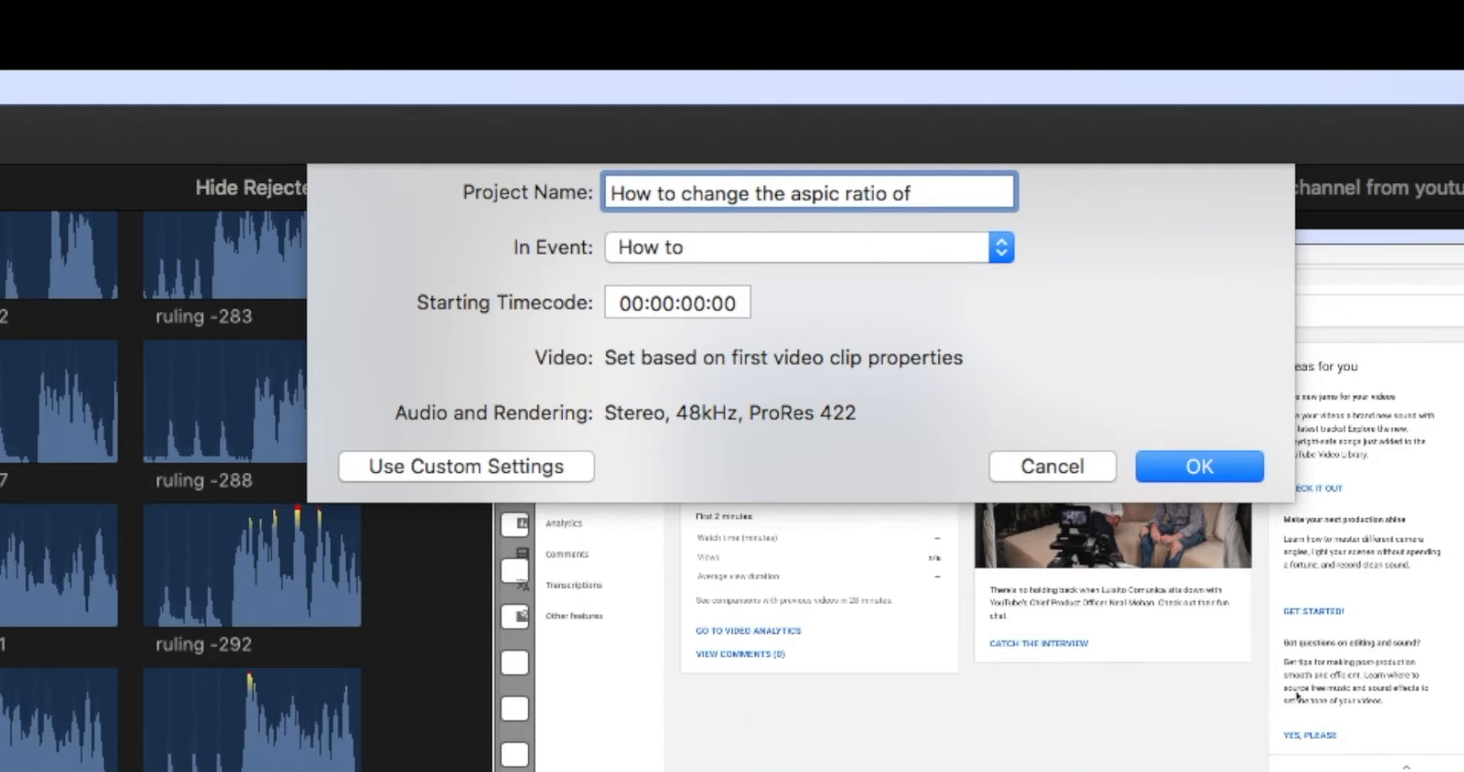
type("fa qu")
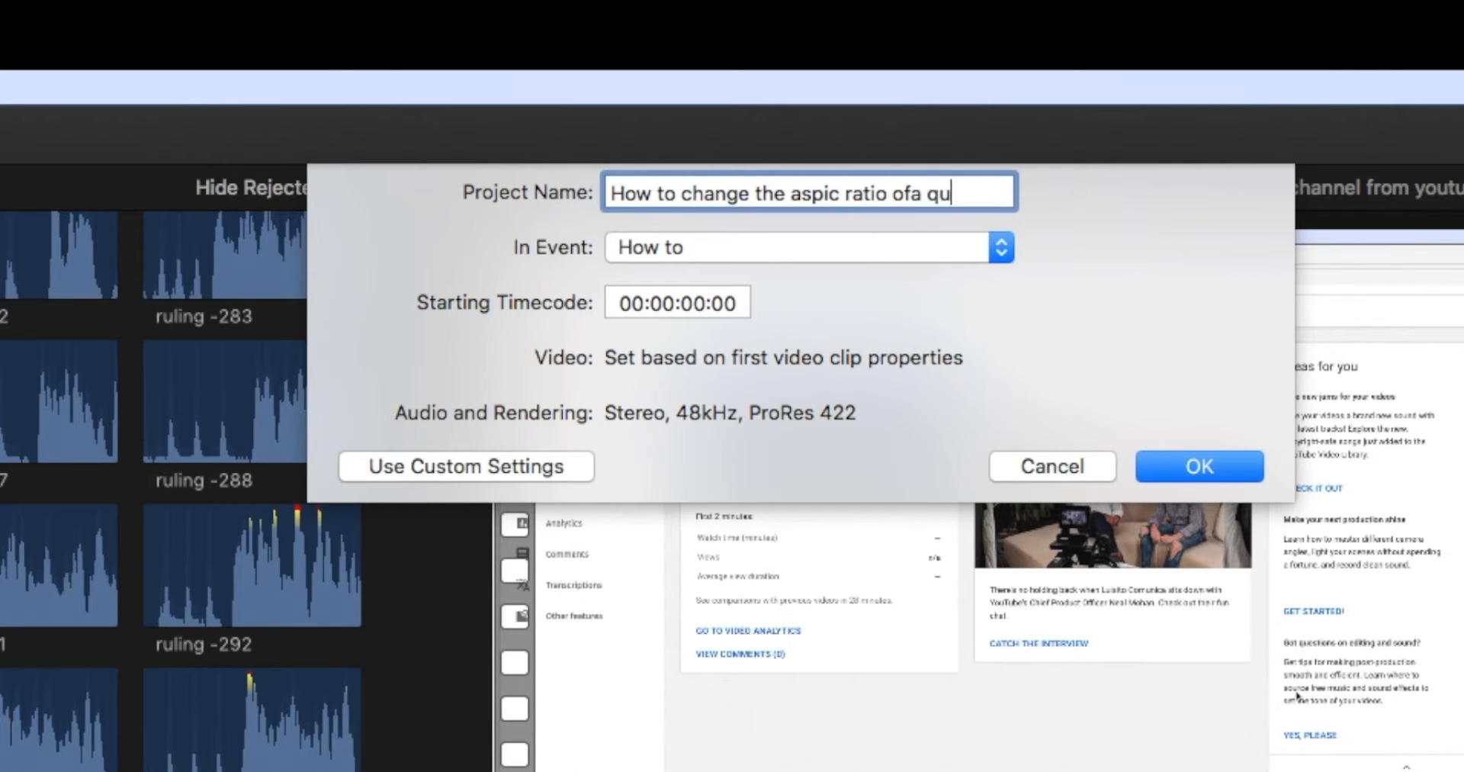
type("icktime screen recording")
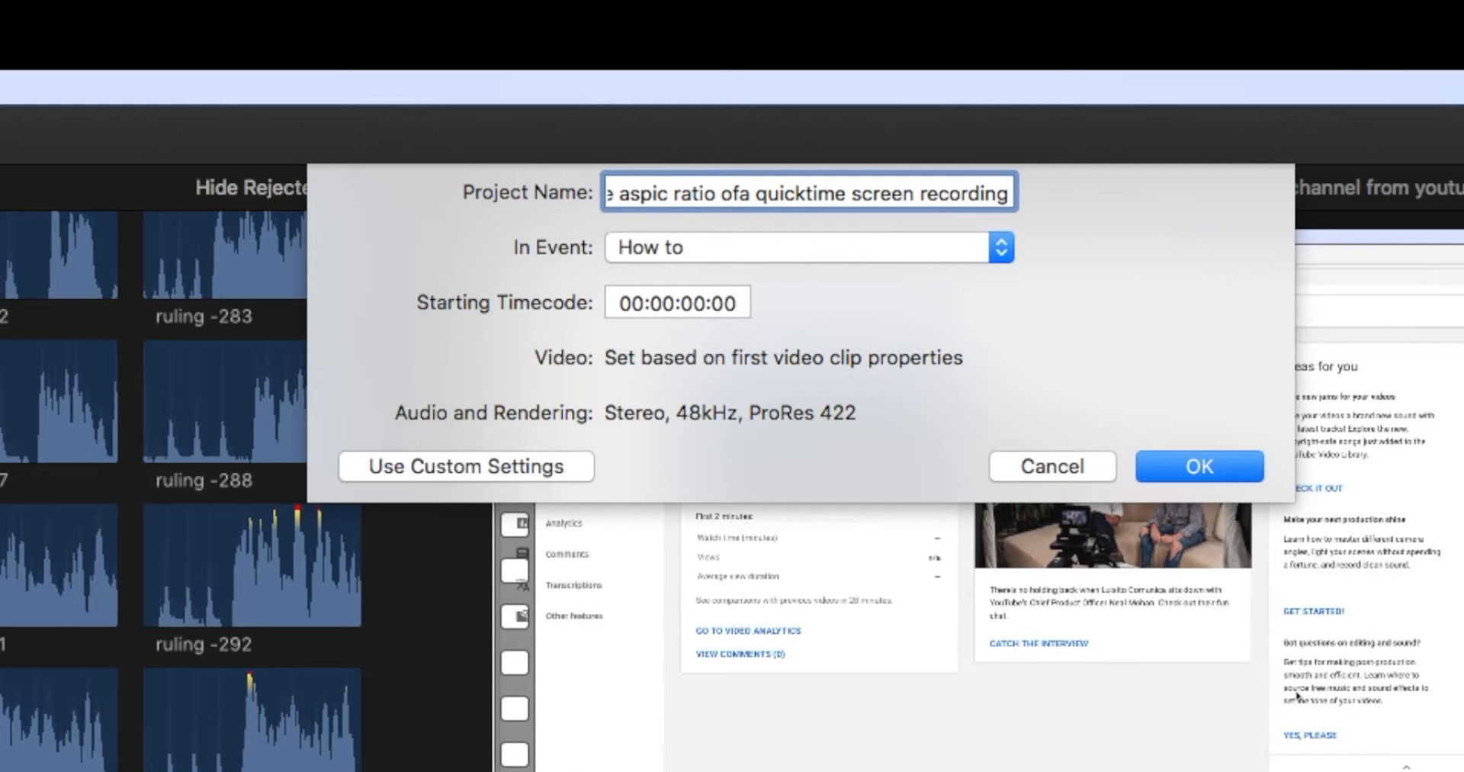
left_click(1199, 466)
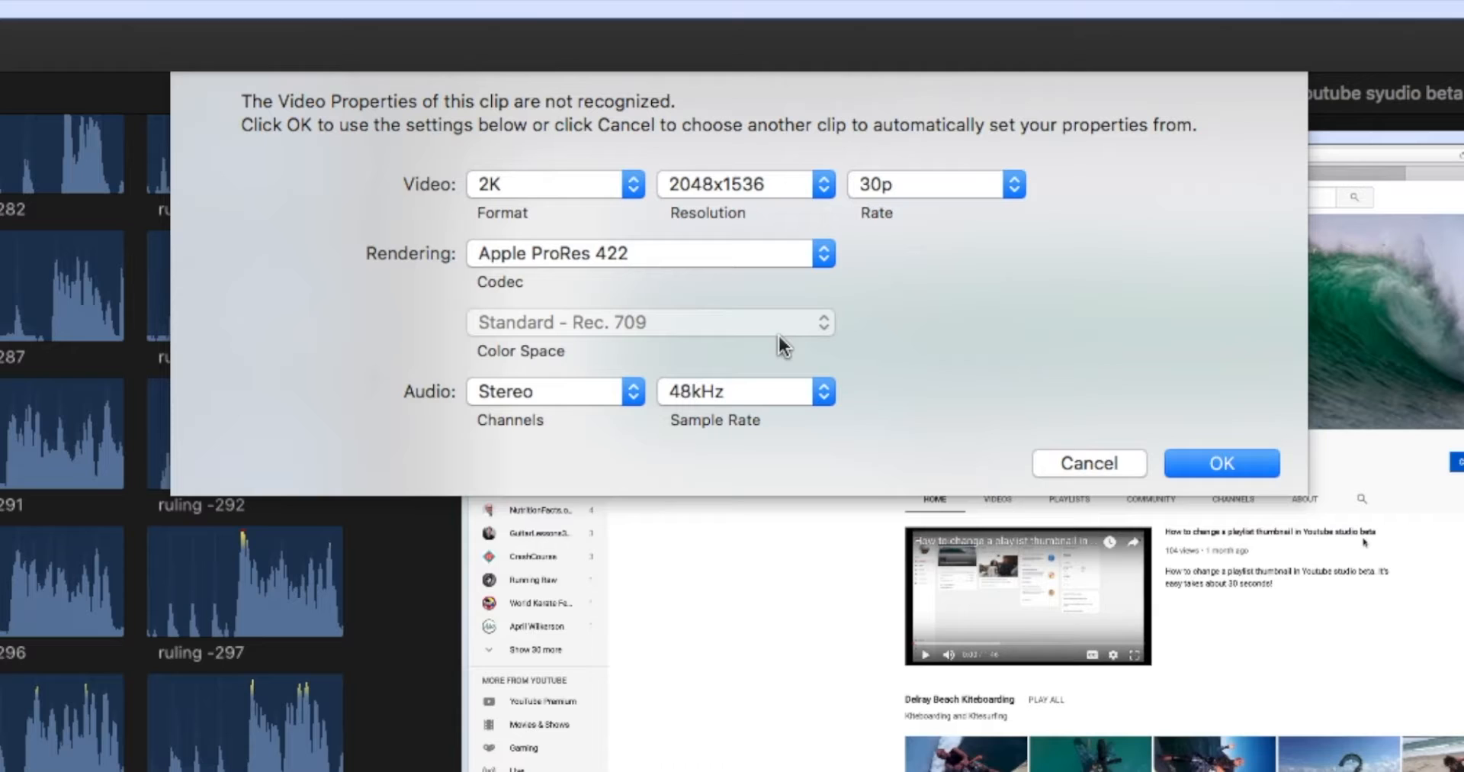
mouse_move(1050, 257)
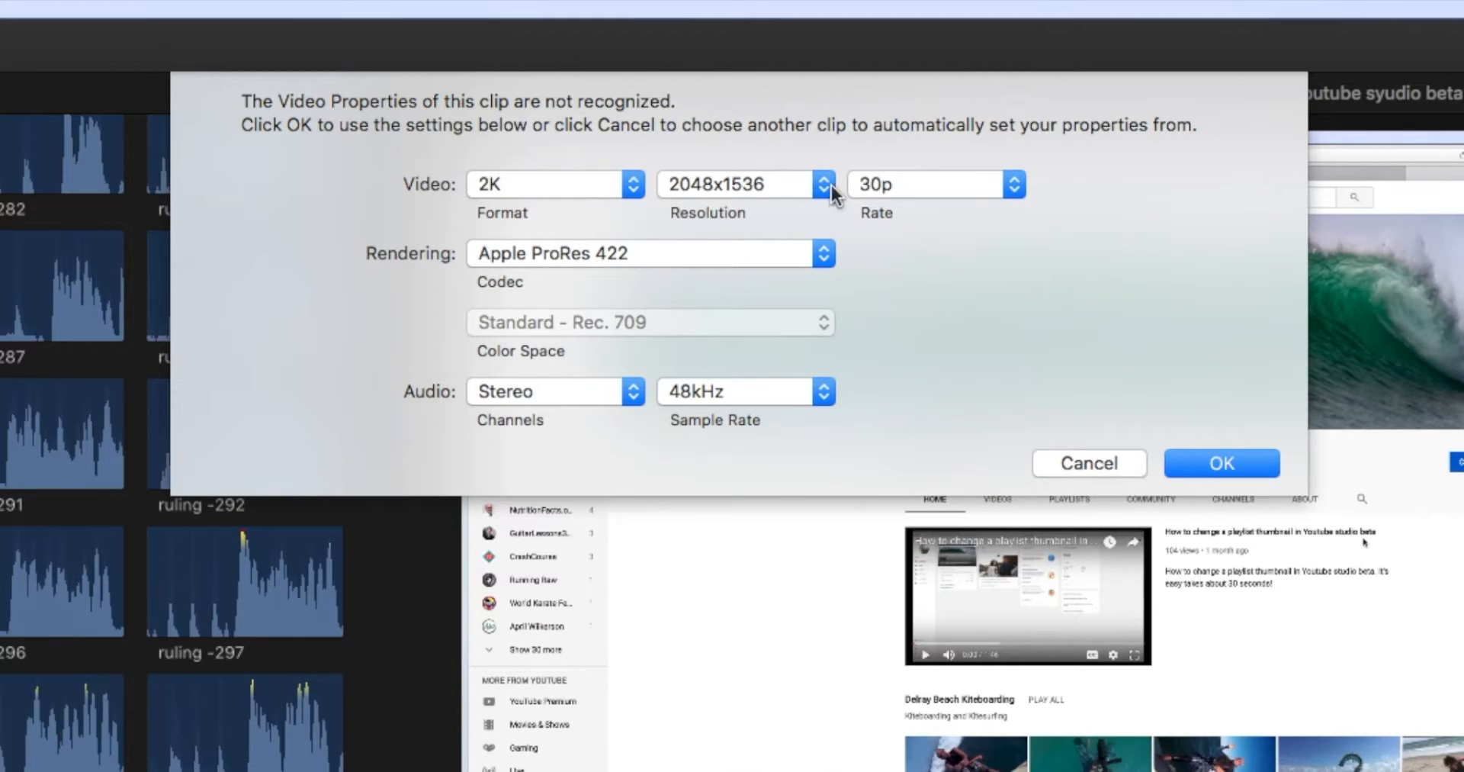
mouse_move(809, 228)
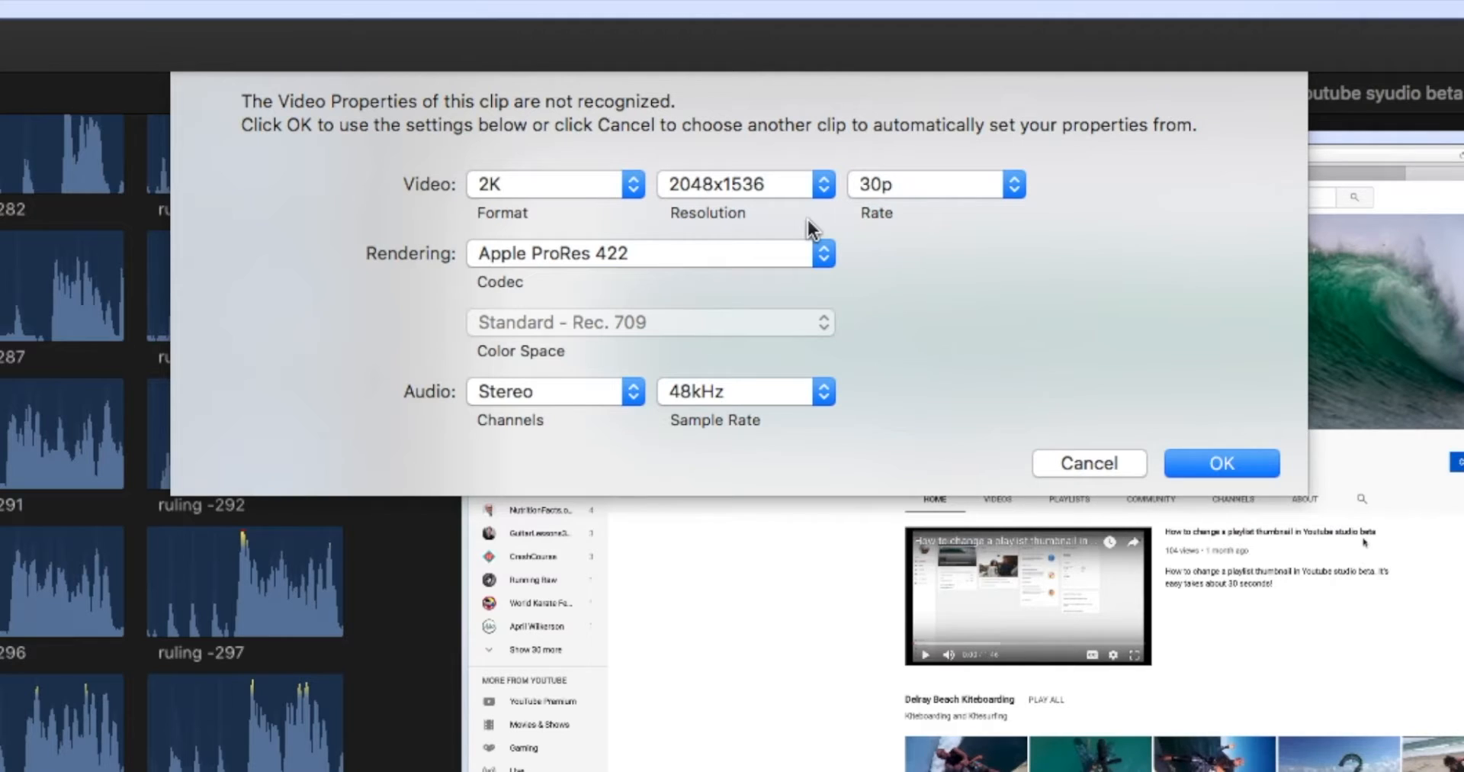
mouse_move(698, 200)
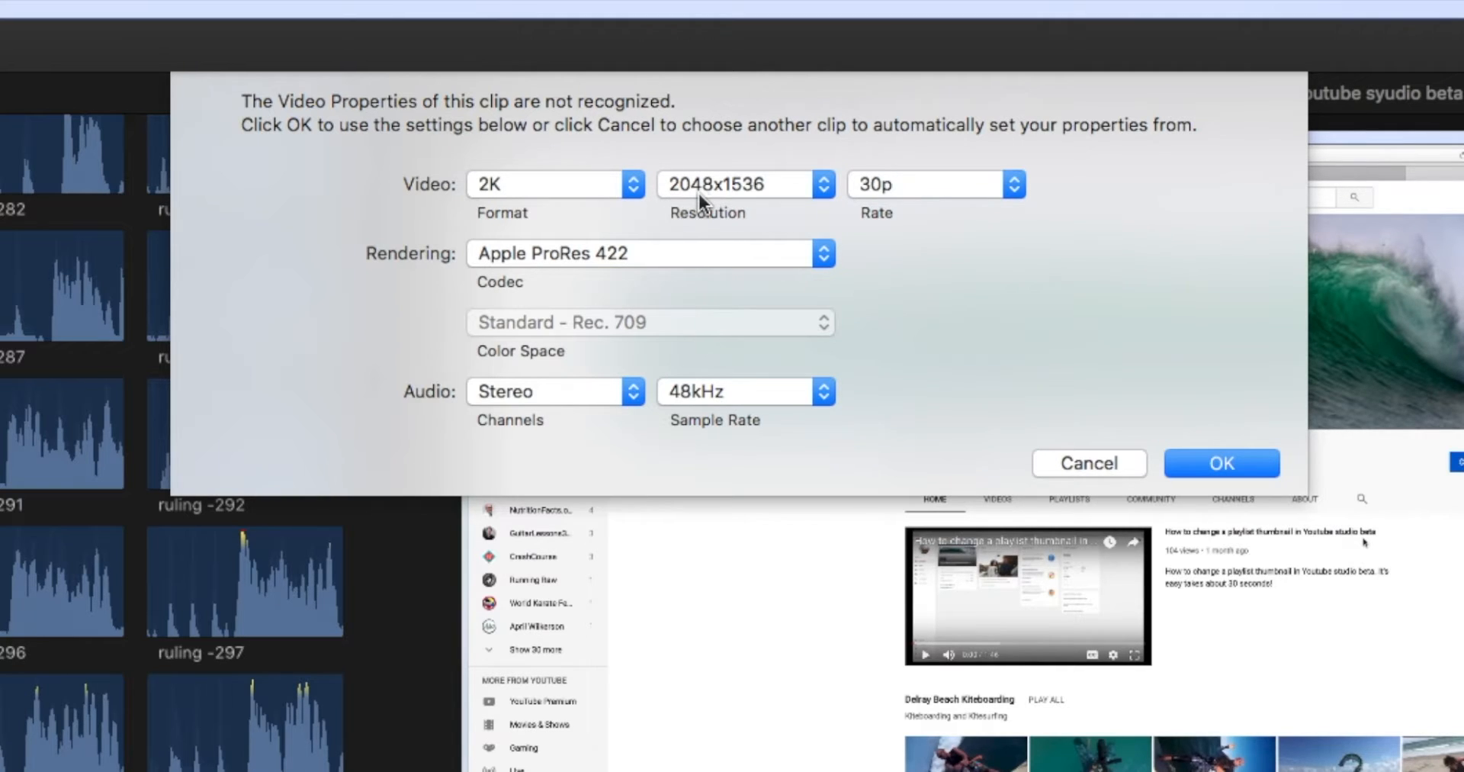
mouse_move(830, 199)
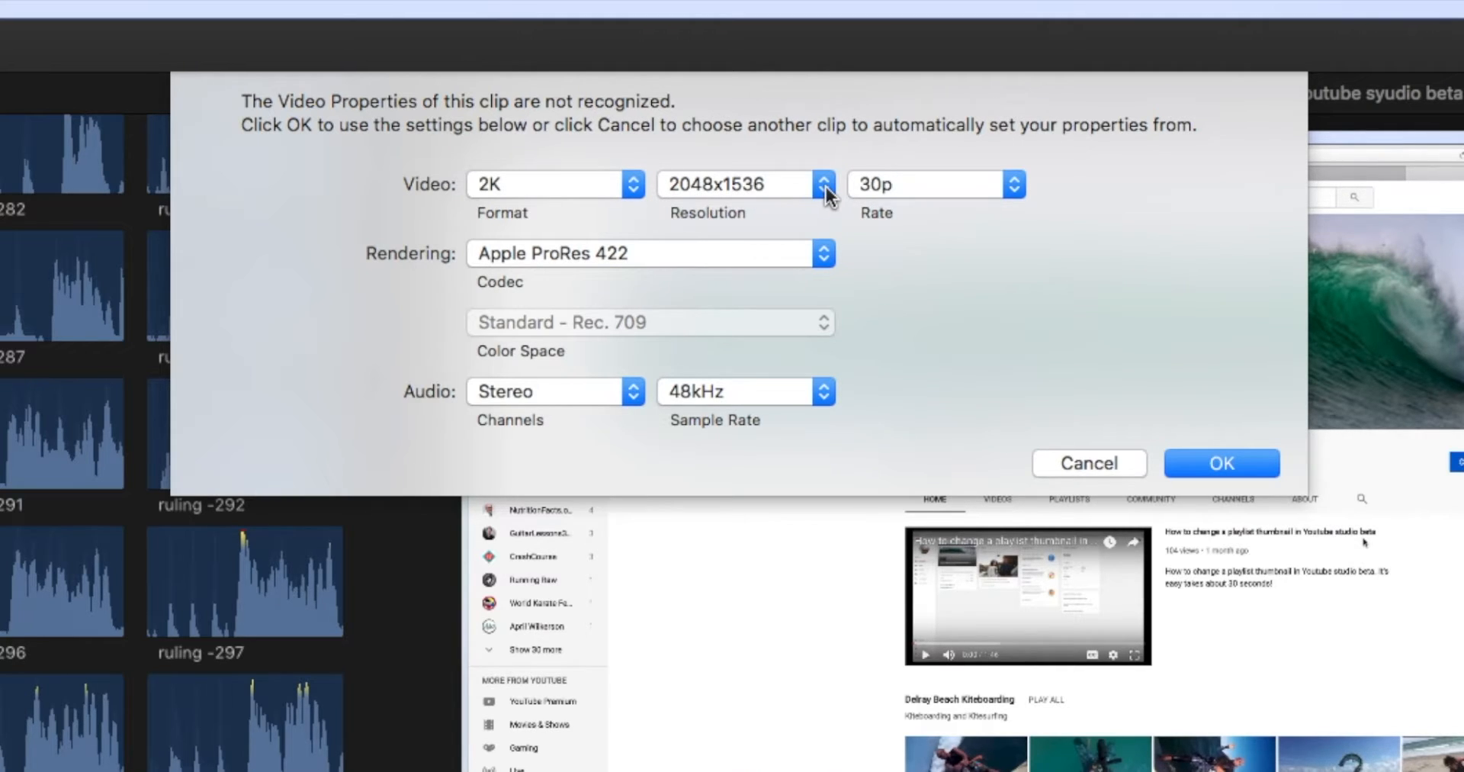
Change the project resolution from 2048x1536 to 2048x1080, keeping 2K at 30p
left_click(822, 184)
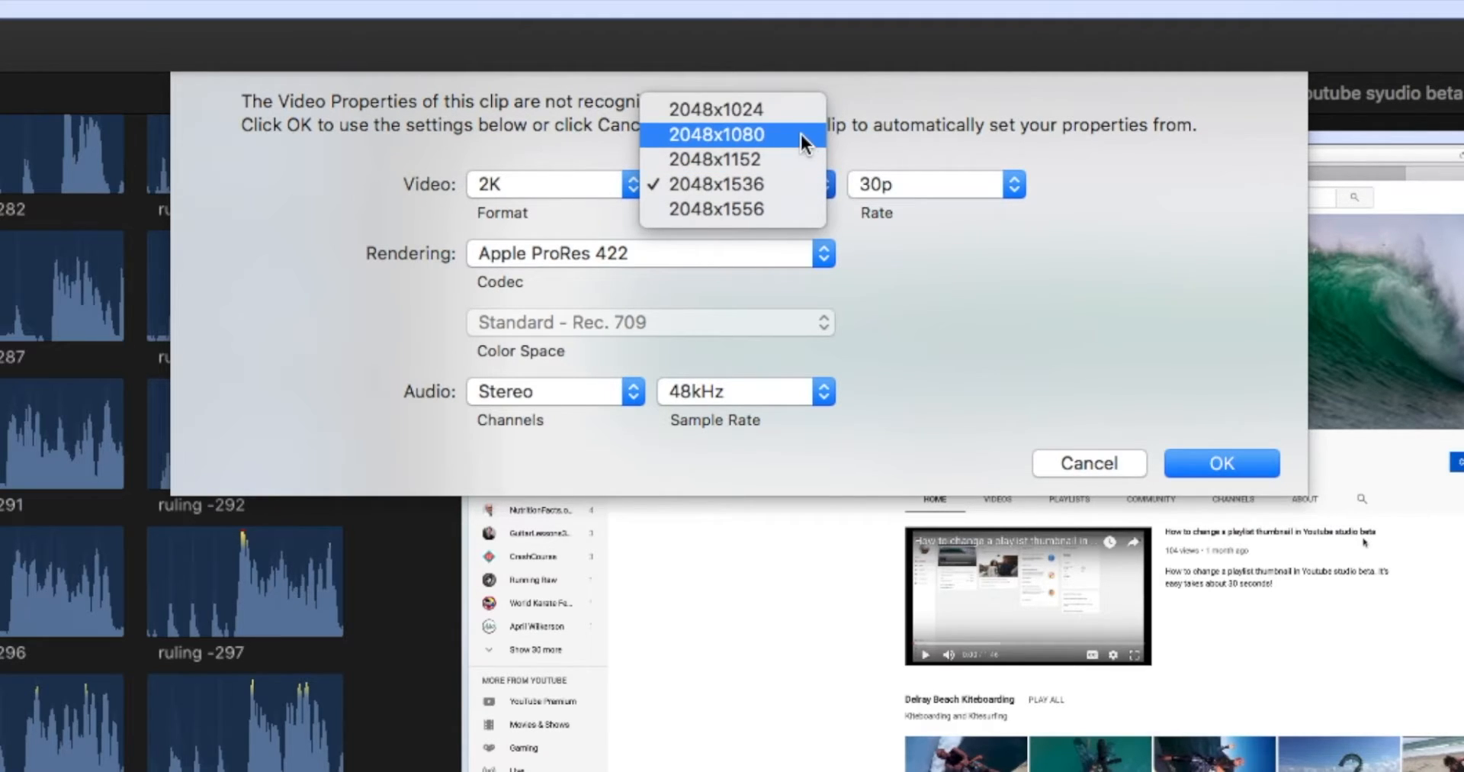
mouse_move(790, 142)
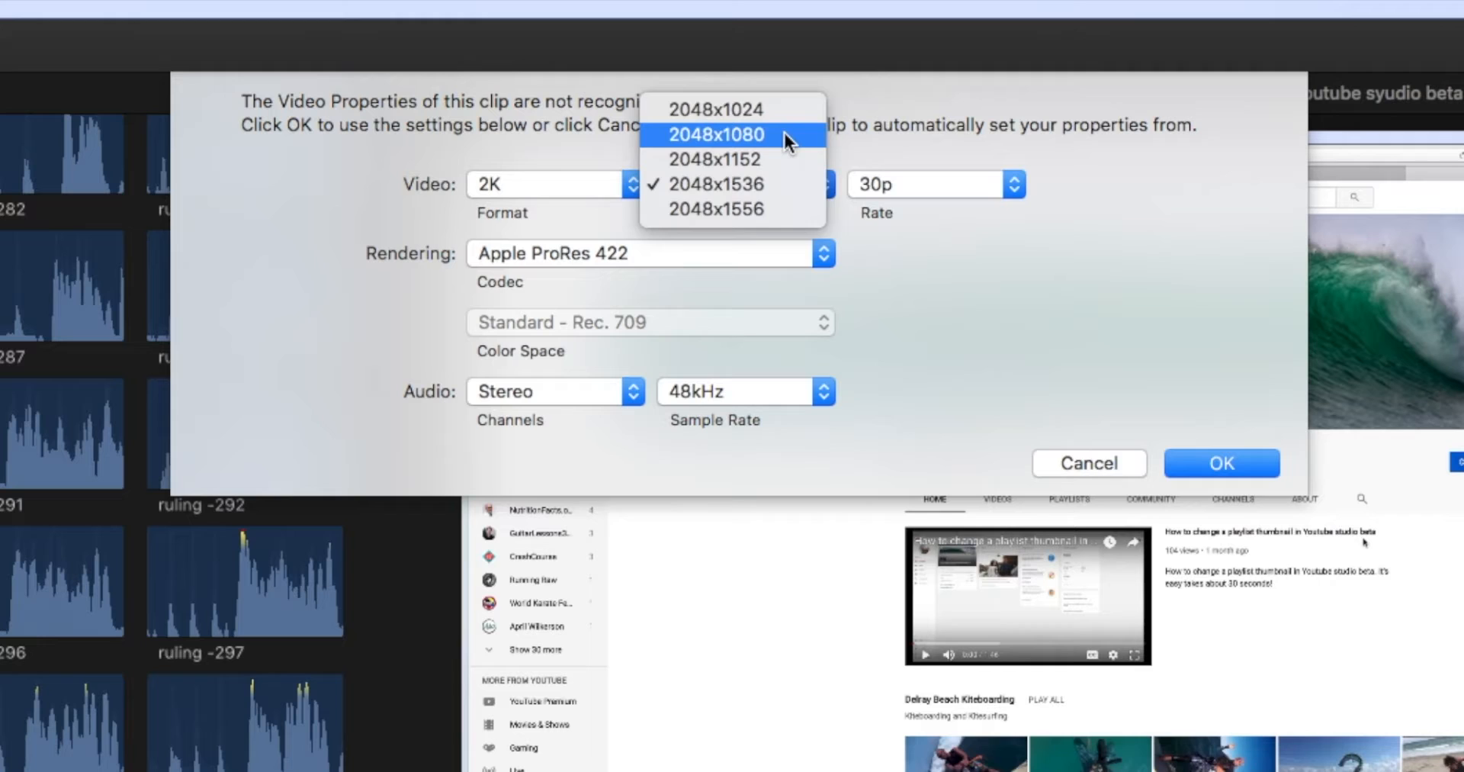
left_click(702, 134)
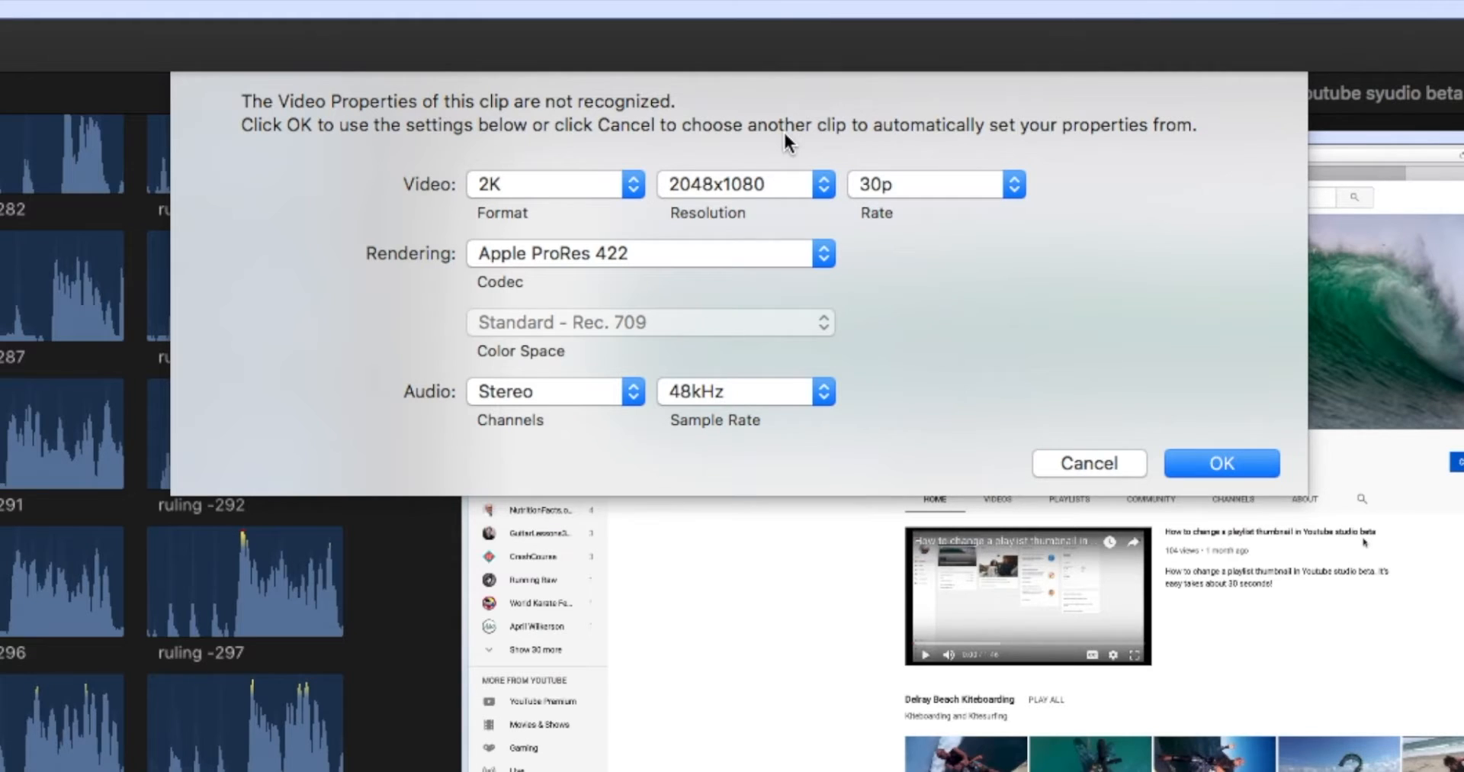
mouse_move(1122, 258)
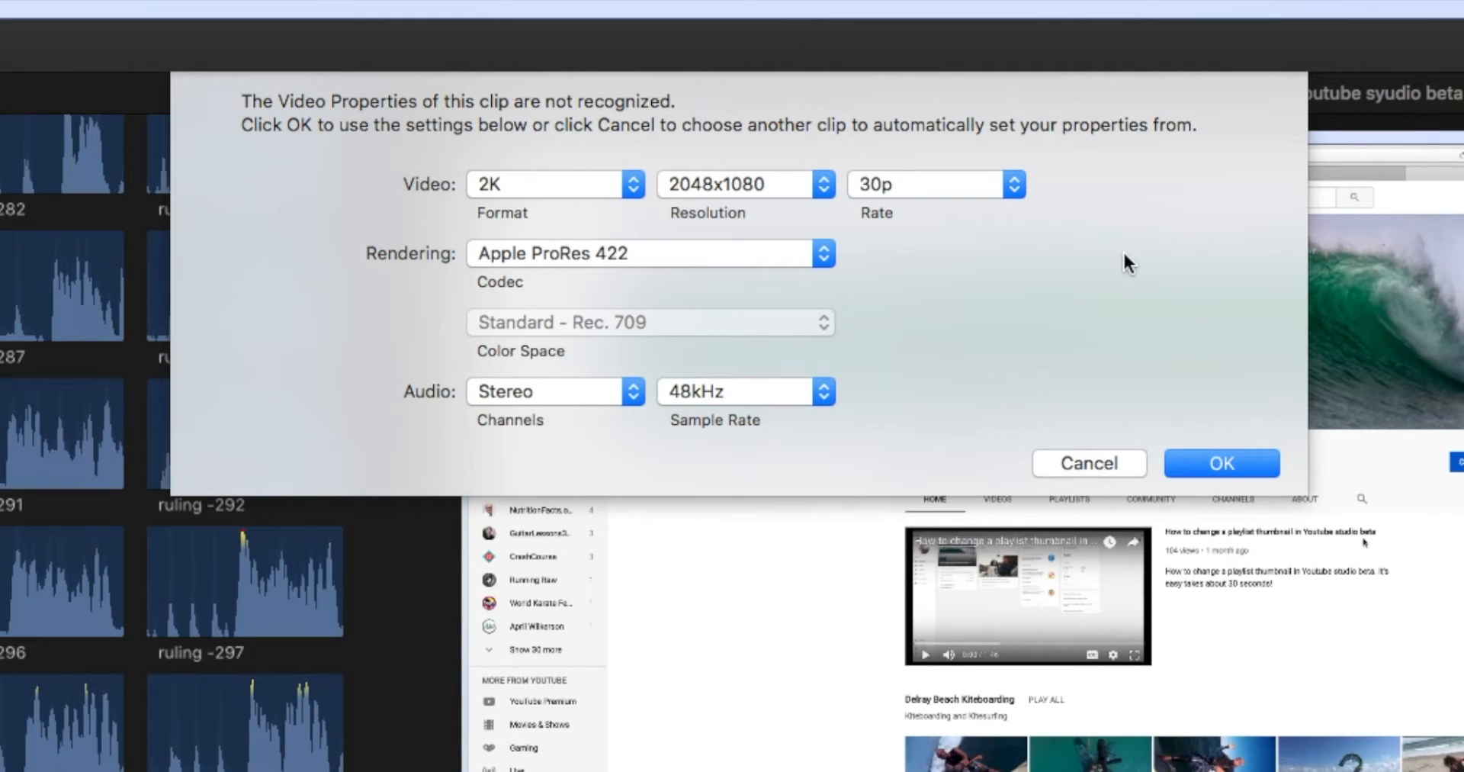
Confirm the 2048x1080 video properties so the YouTube Studio beta clip lands in the timeline
left_click(1222, 463)
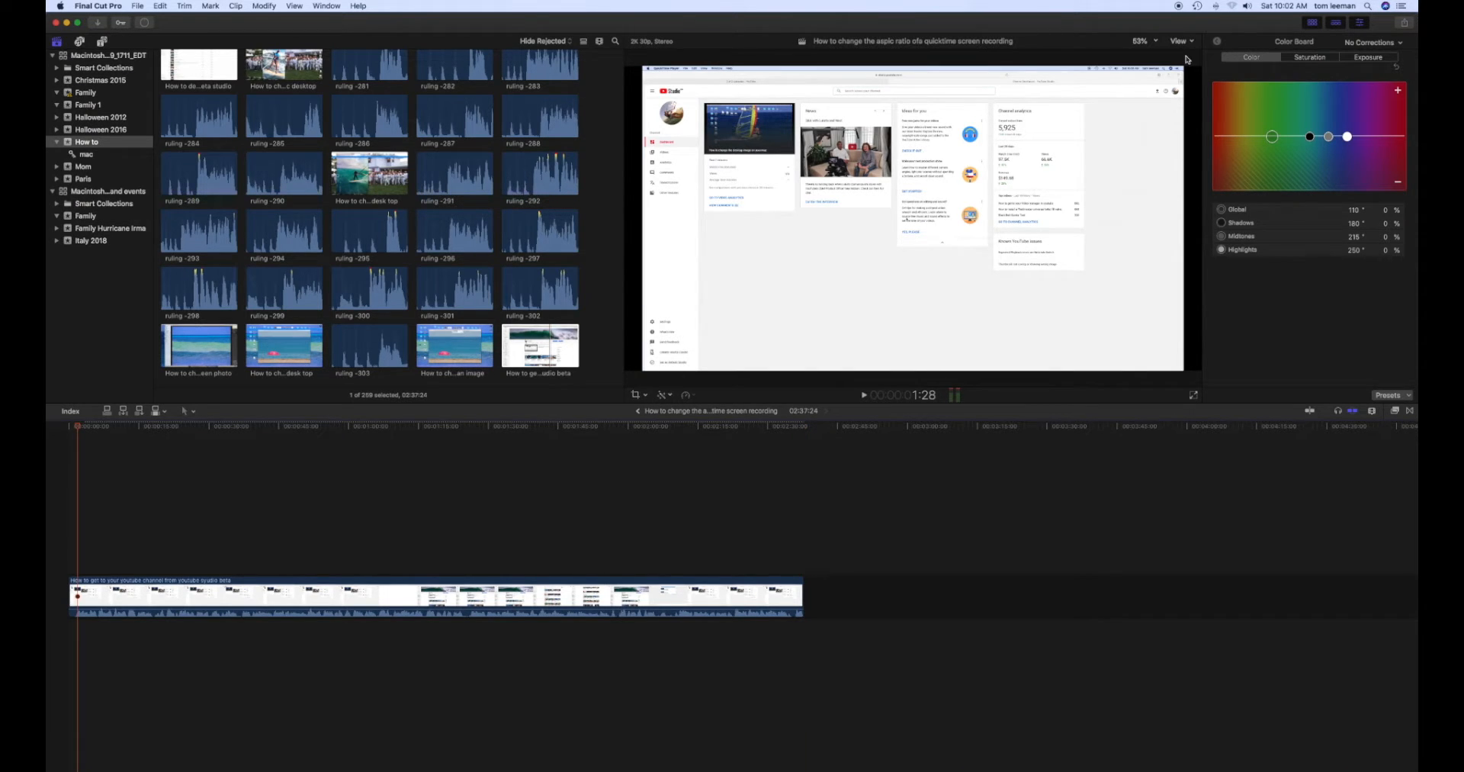
mouse_move(1089, 143)
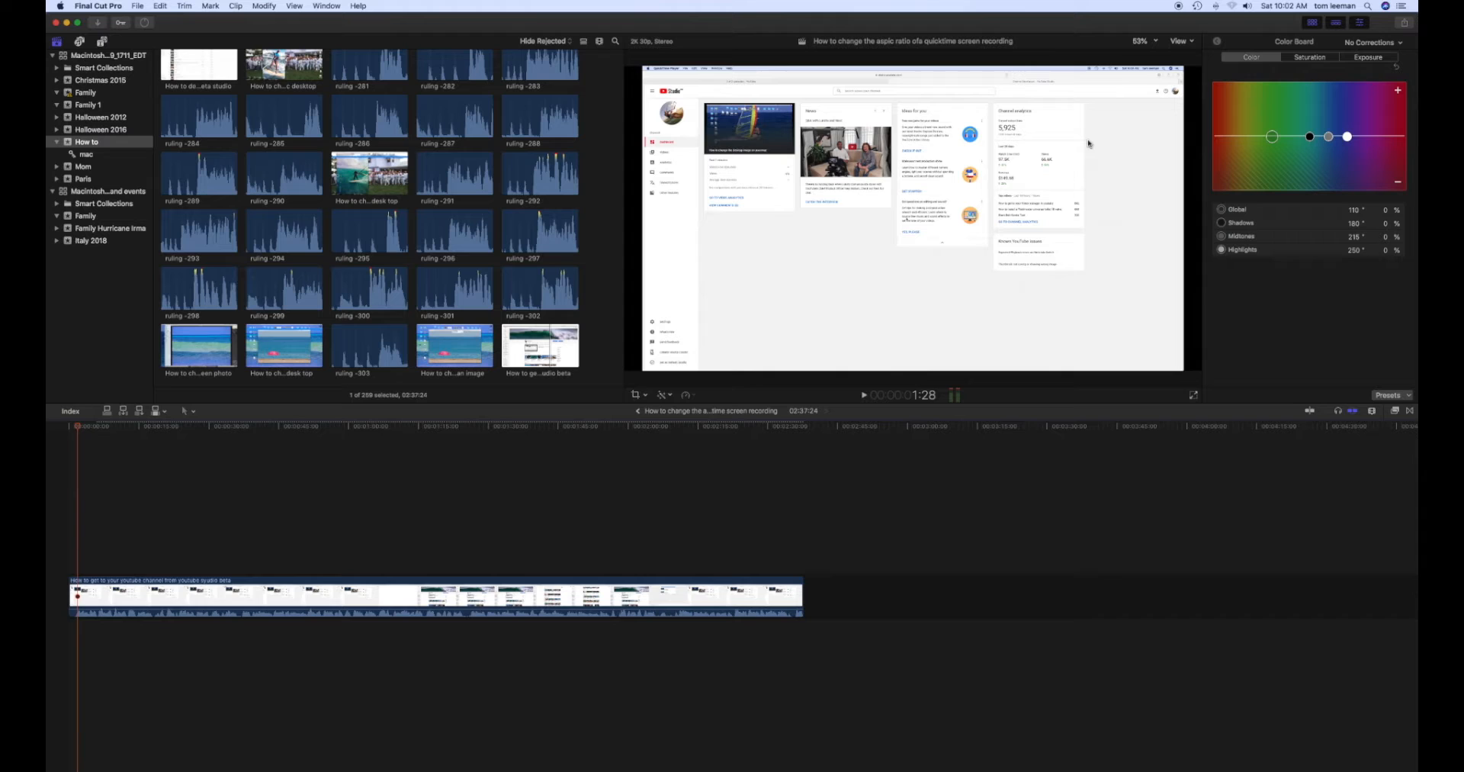
mouse_move(1138, 138)
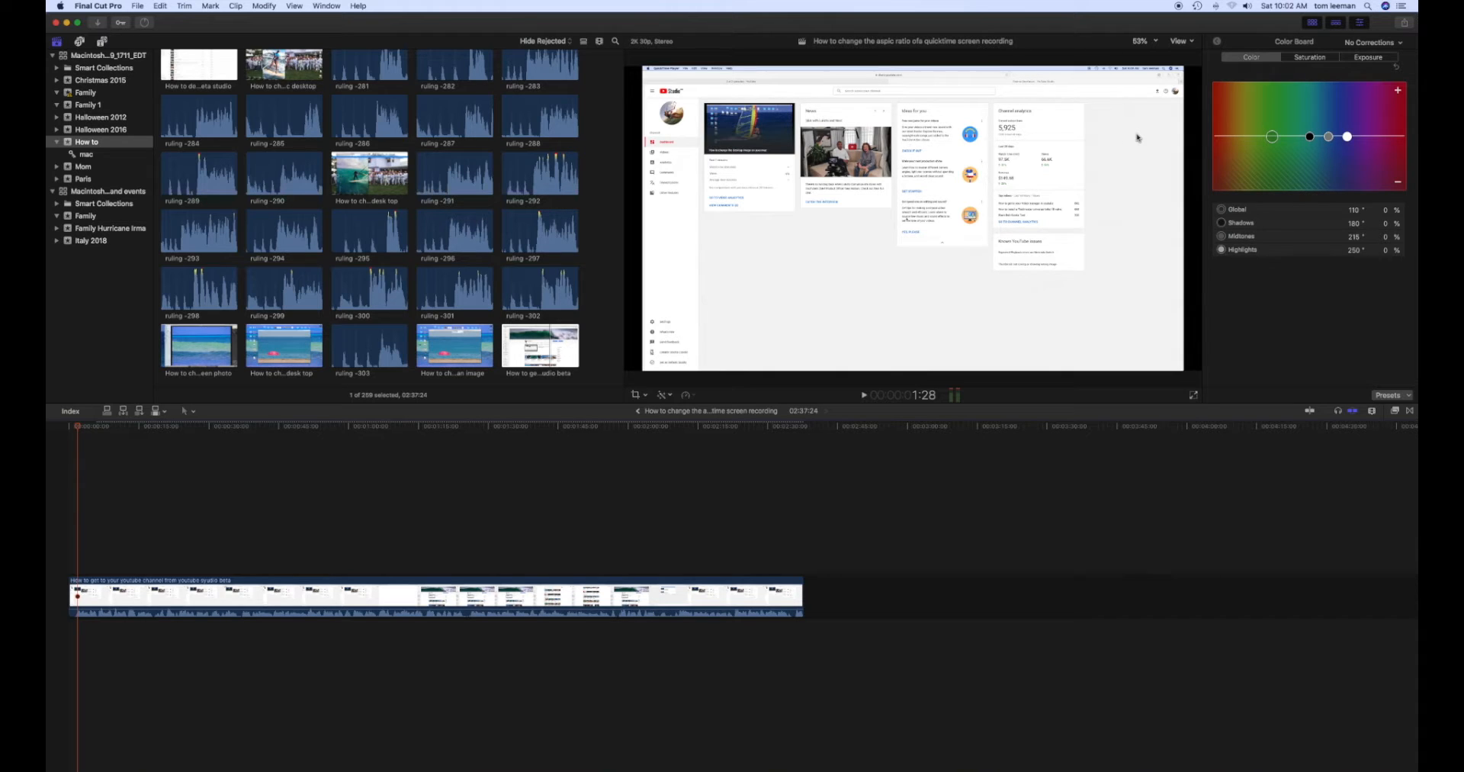